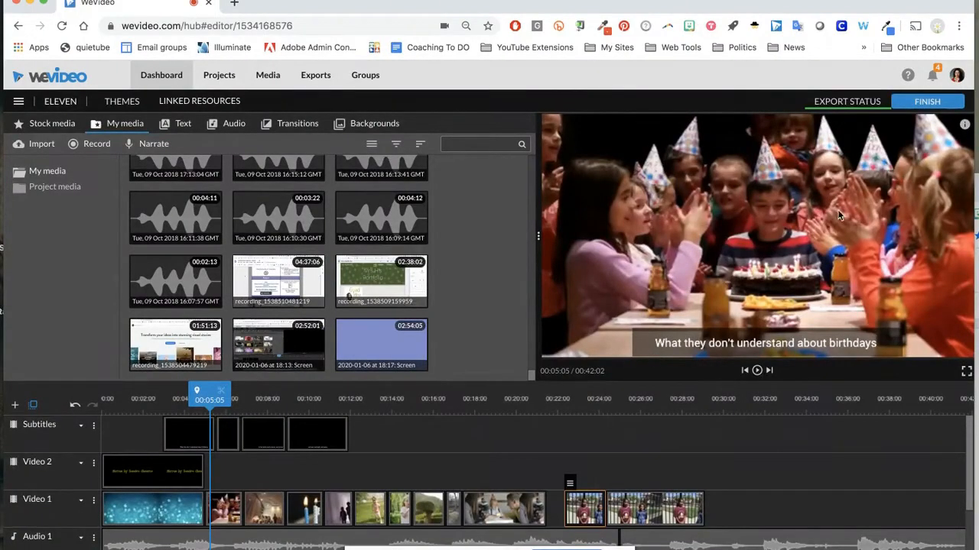
- Configure Eleven's export as HD (1280x720) video with Google Drive as the destination
{"action": "left_click", "coordinate": [927, 101]}
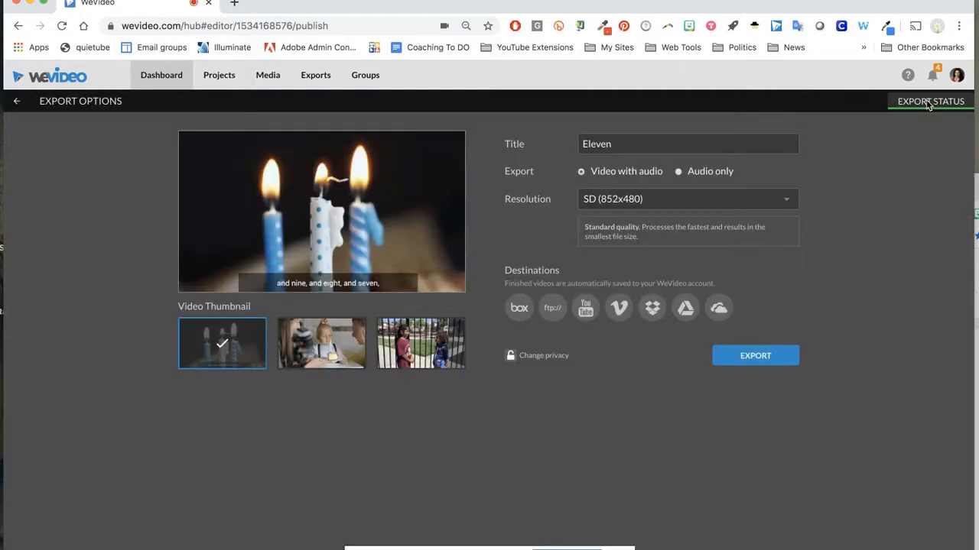
{"action": "mouse_move", "coordinate": [670, 205]}
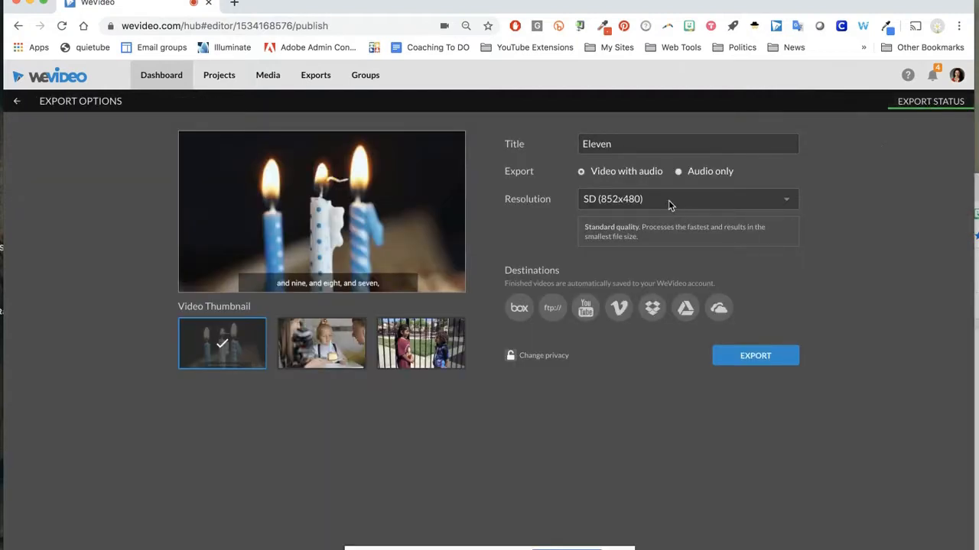
{"action": "left_click", "coordinate": [685, 199]}
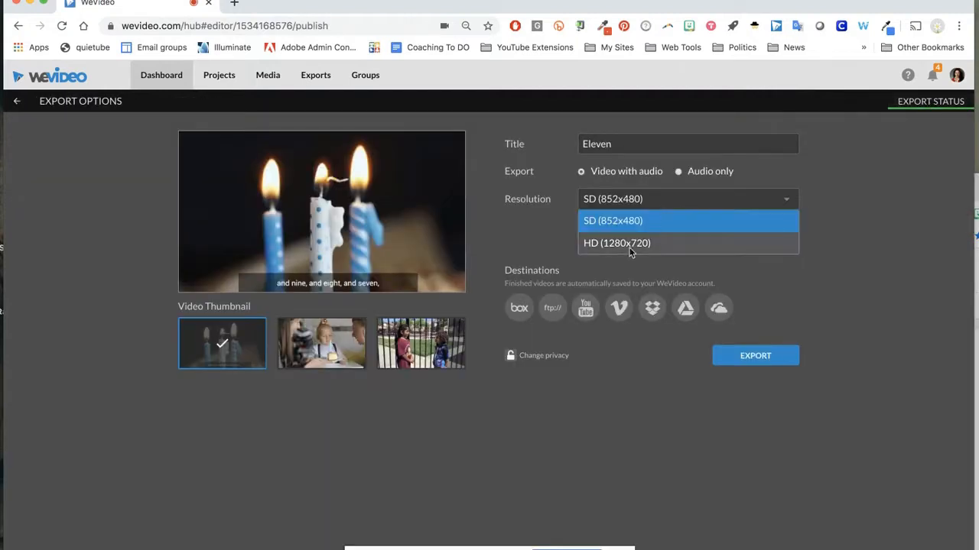
{"action": "left_click", "coordinate": [616, 241]}
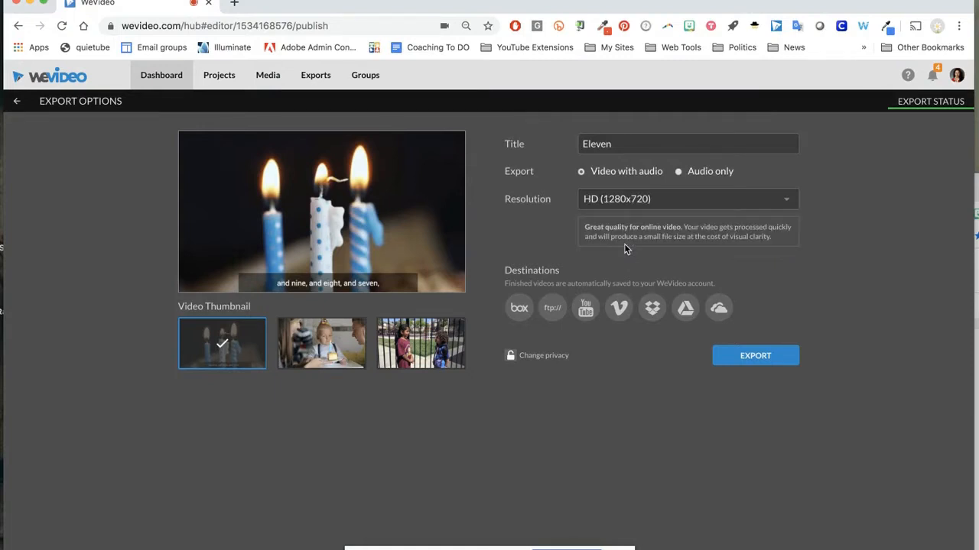
{"action": "mouse_move", "coordinate": [685, 307]}
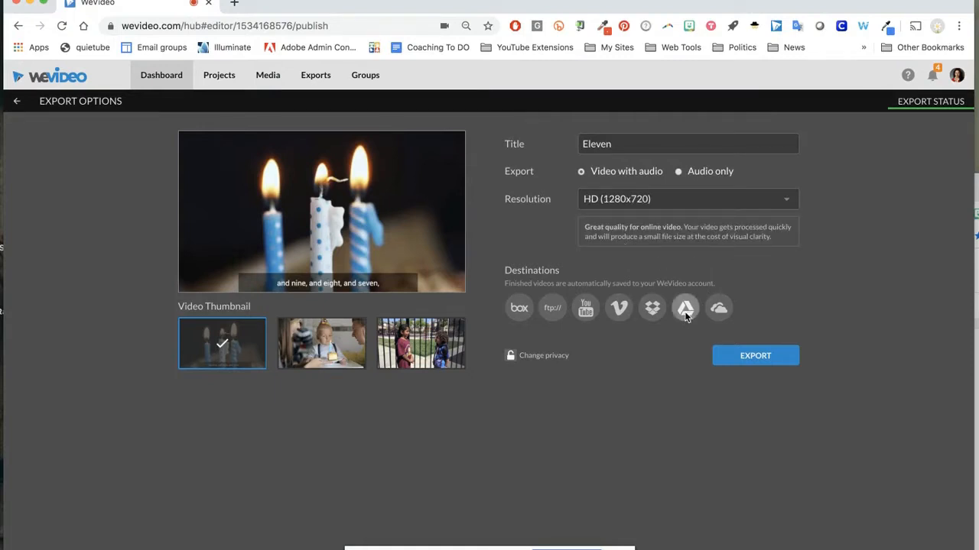
{"action": "left_click", "coordinate": [685, 307]}
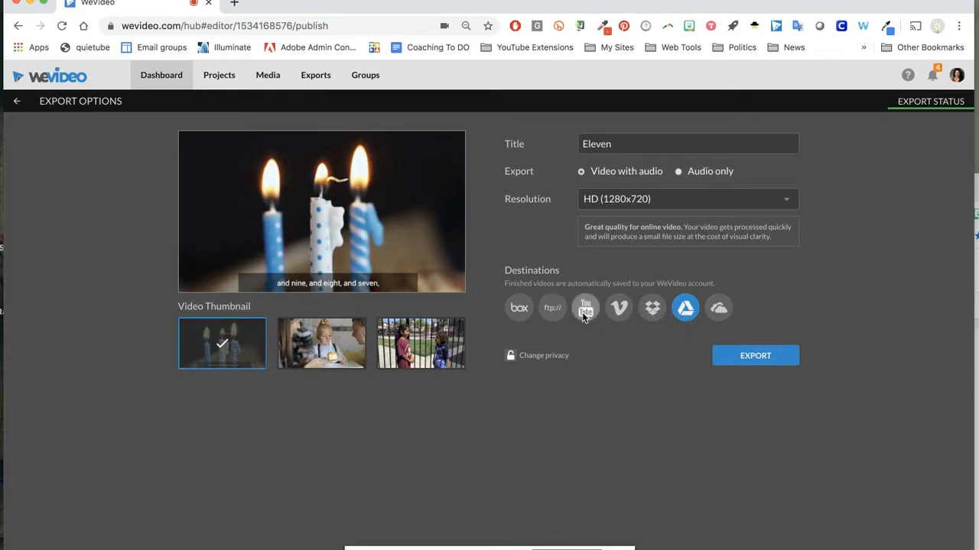
{"action": "mouse_move", "coordinate": [584, 307]}
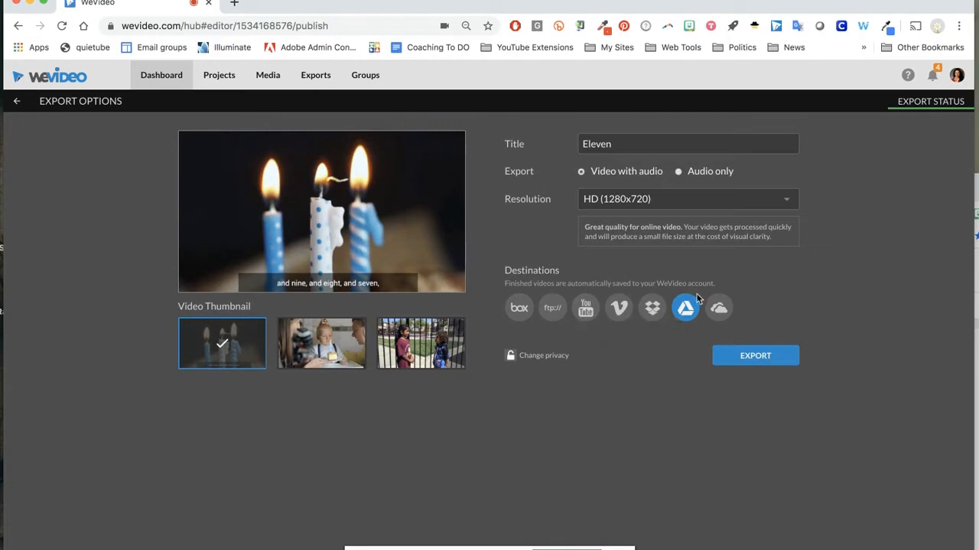
{"action": "mouse_move", "coordinate": [729, 404]}
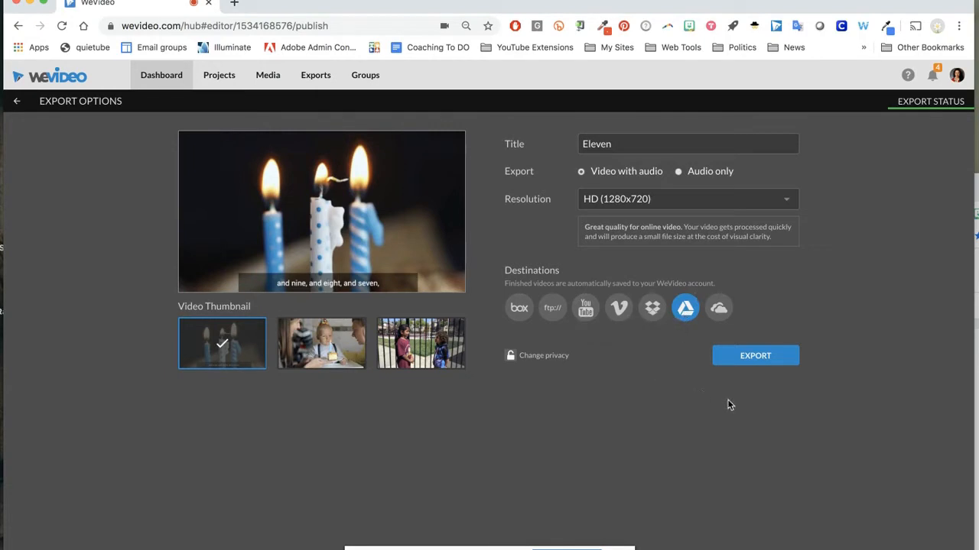
- Submit the Eleven export and check it queued in the Export Status list
{"action": "left_click", "coordinate": [755, 355]}
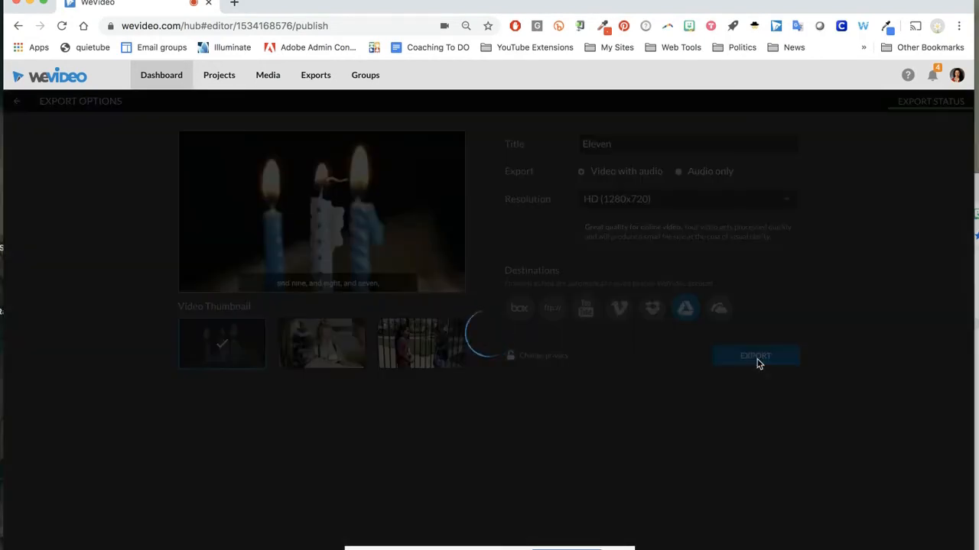
{"action": "left_click", "coordinate": [755, 354]}
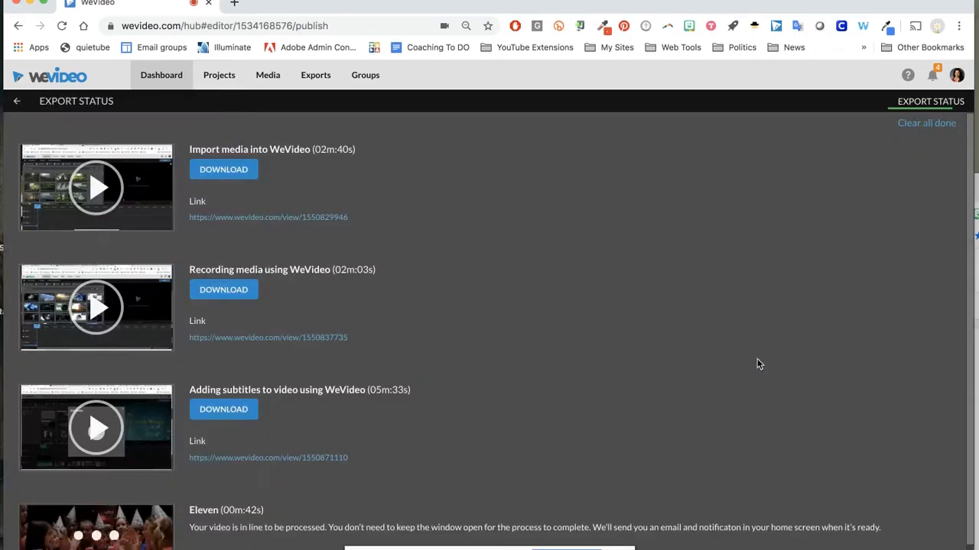
{"action": "scroll", "scroll_direction": "down", "scroll_amount": 3}
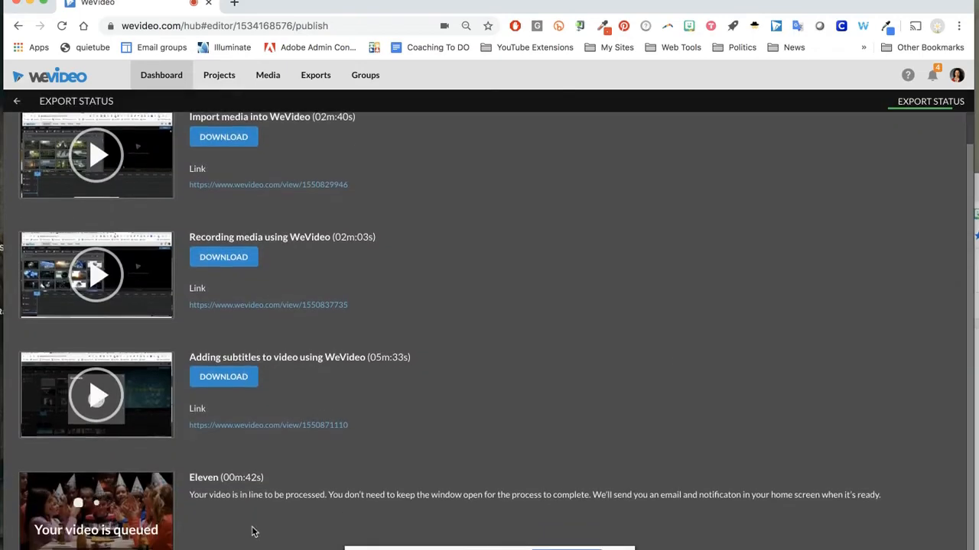
{"action": "mouse_move", "coordinate": [263, 516]}
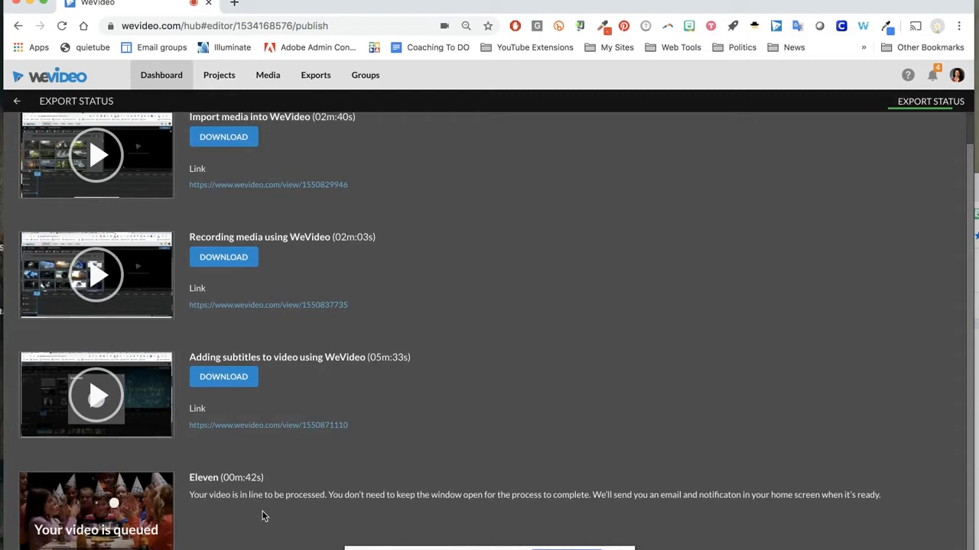
{"action": "scroll", "scroll_direction": "up", "scroll_amount": 3}
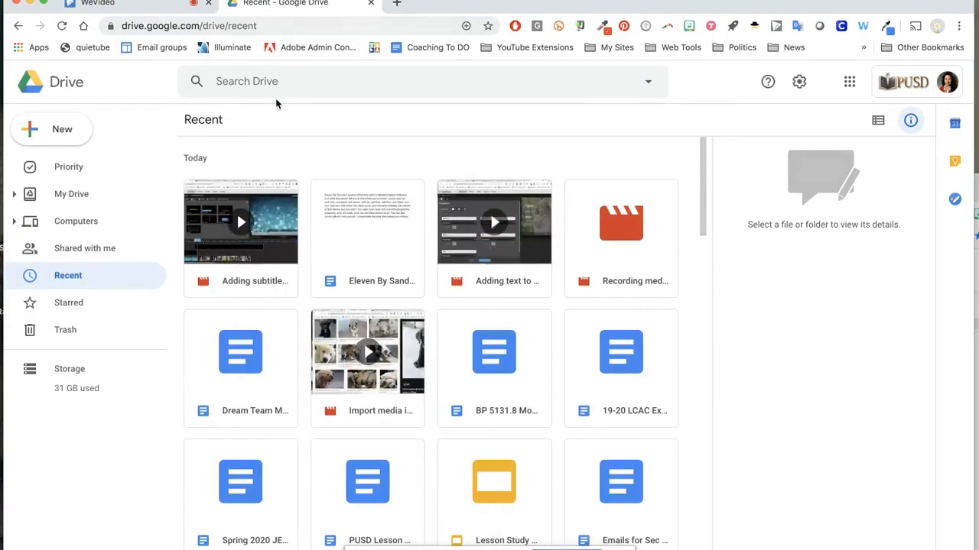
- Preview 'Adding subtitles to video using WeVideo.mp4' in Drive and reach its more actions
{"action": "left_click", "coordinate": [240, 222]}
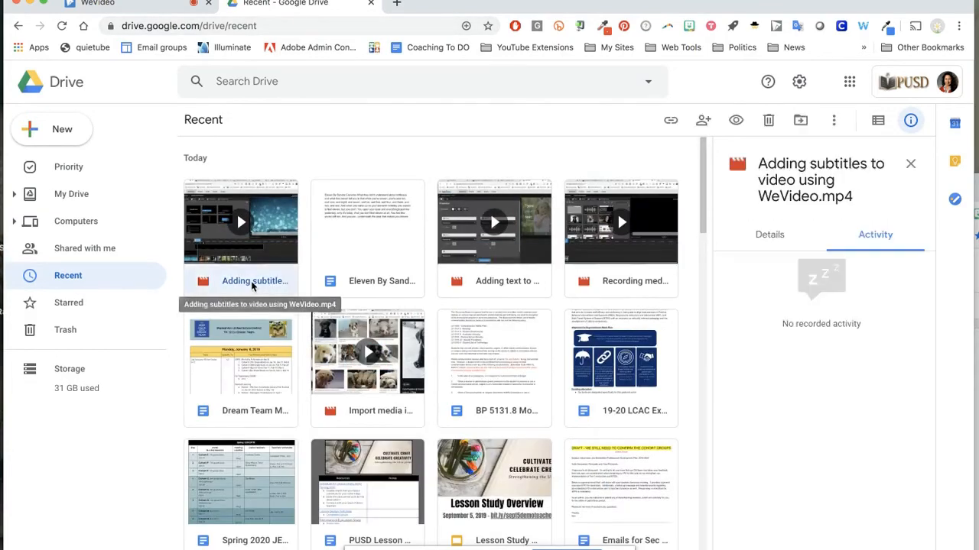
{"action": "double_click", "coordinate": [240, 222]}
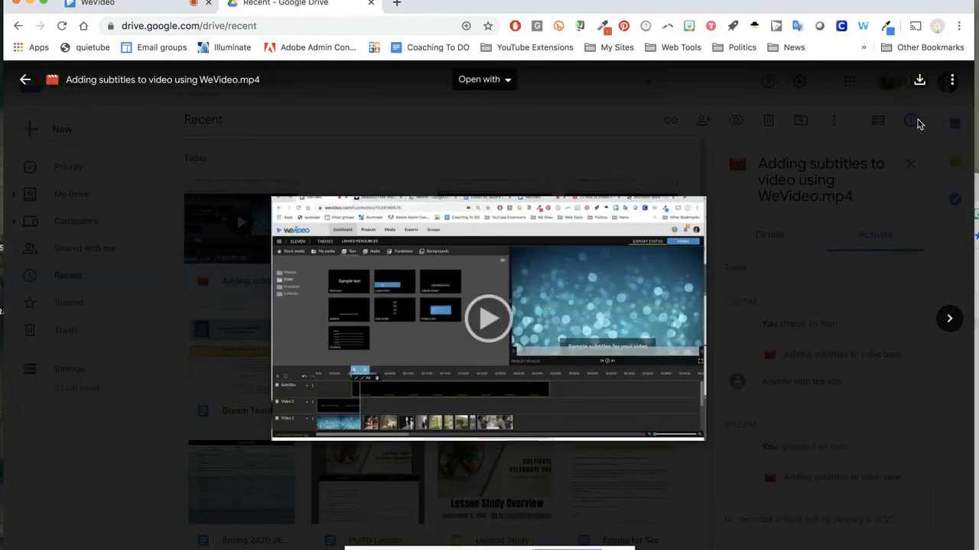
{"action": "left_click", "coordinate": [951, 80]}
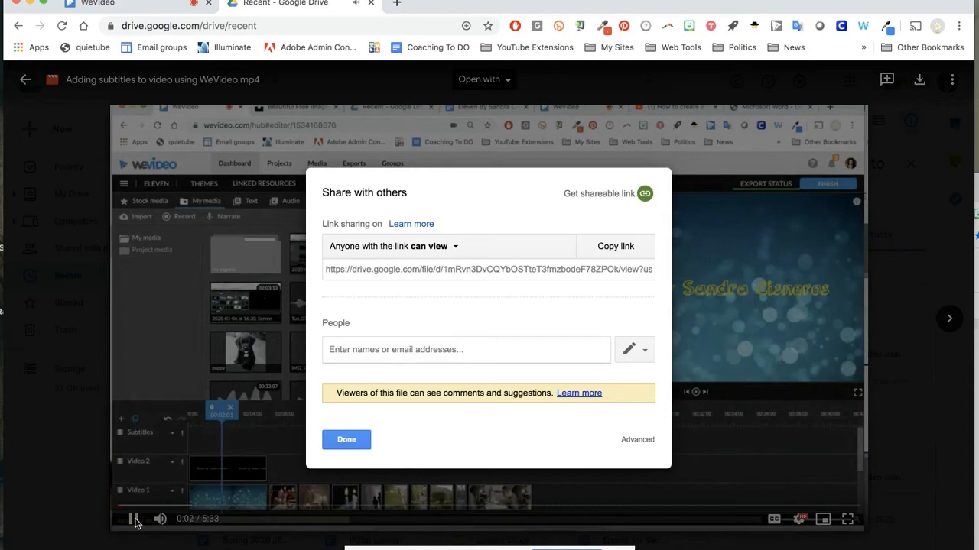
- Copy the subtitles video's anyone-with-link view link from Share and finish with Done
{"action": "left_click", "coordinate": [346, 441]}
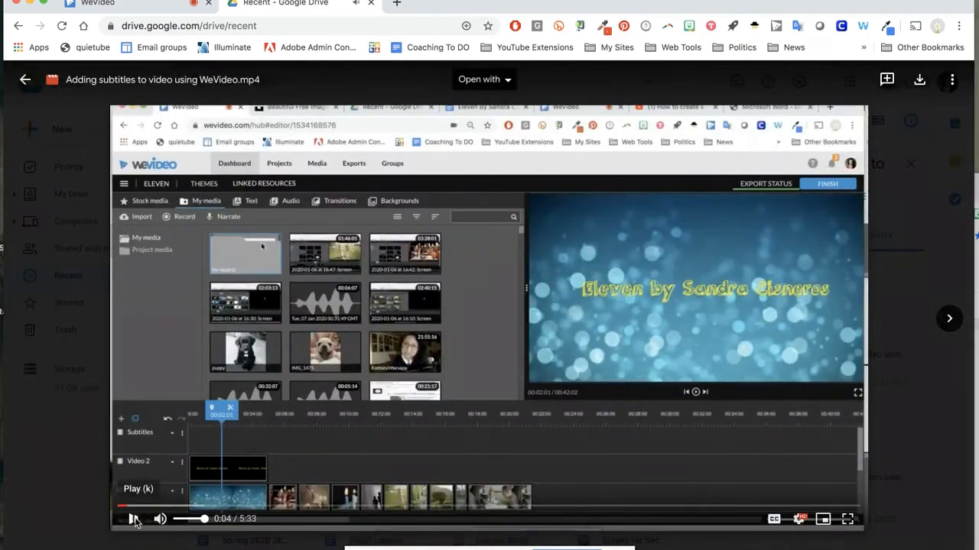
{"action": "left_click", "coordinate": [951, 79]}
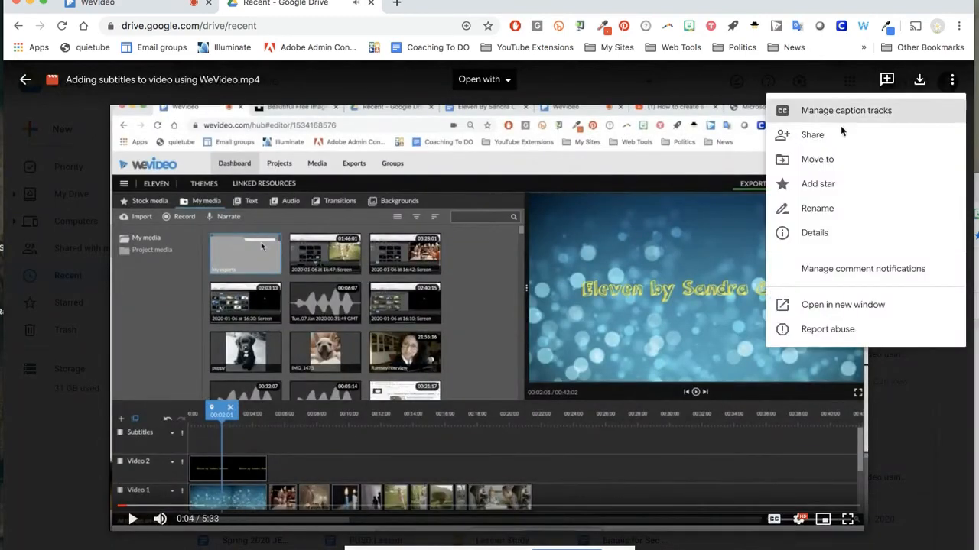
{"action": "left_click", "coordinate": [812, 135]}
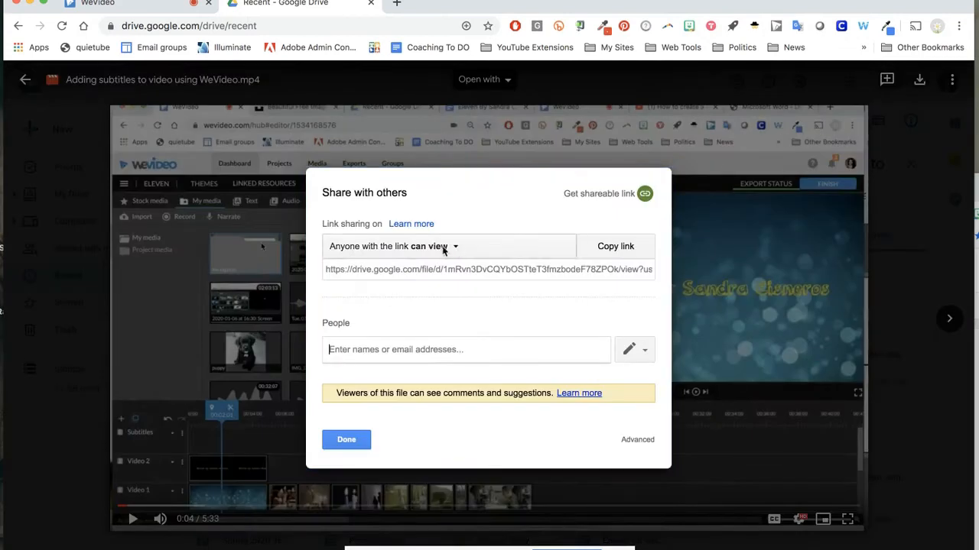
{"action": "mouse_move", "coordinate": [465, 255]}
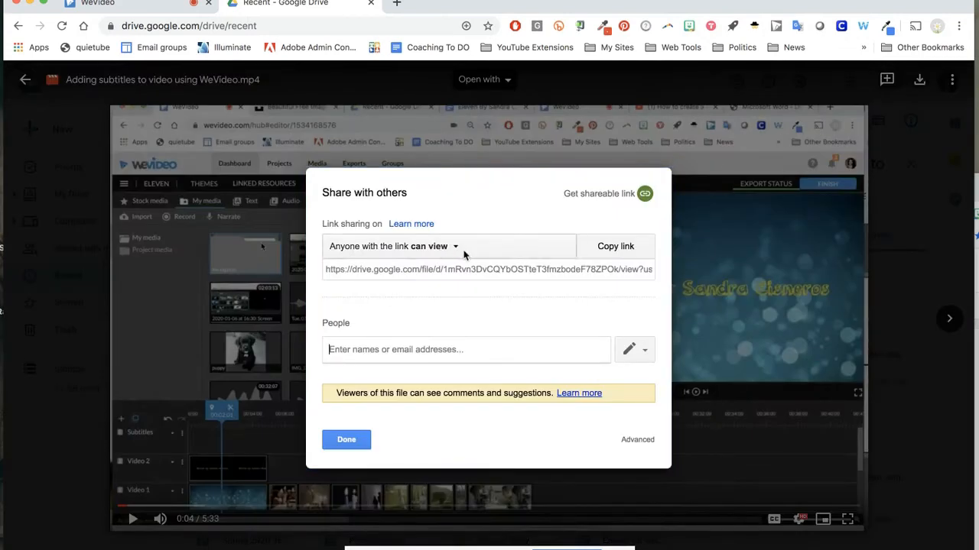
{"action": "mouse_move", "coordinate": [460, 288]}
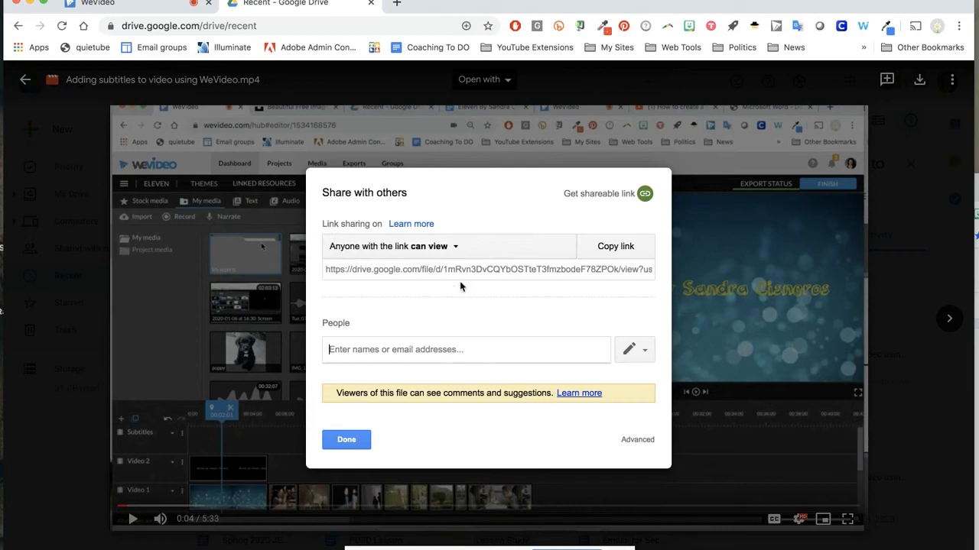
{"action": "mouse_move", "coordinate": [596, 179]}
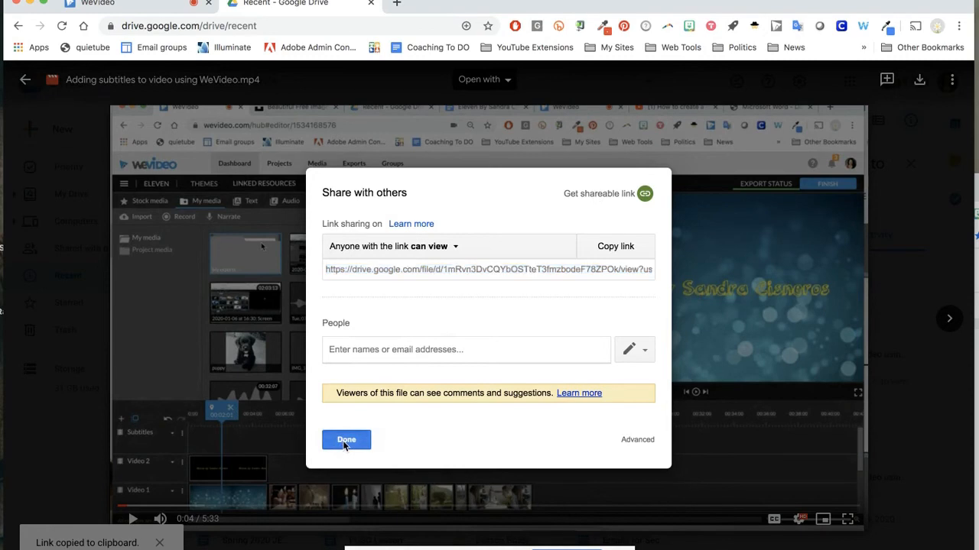
{"action": "left_click", "coordinate": [345, 440]}
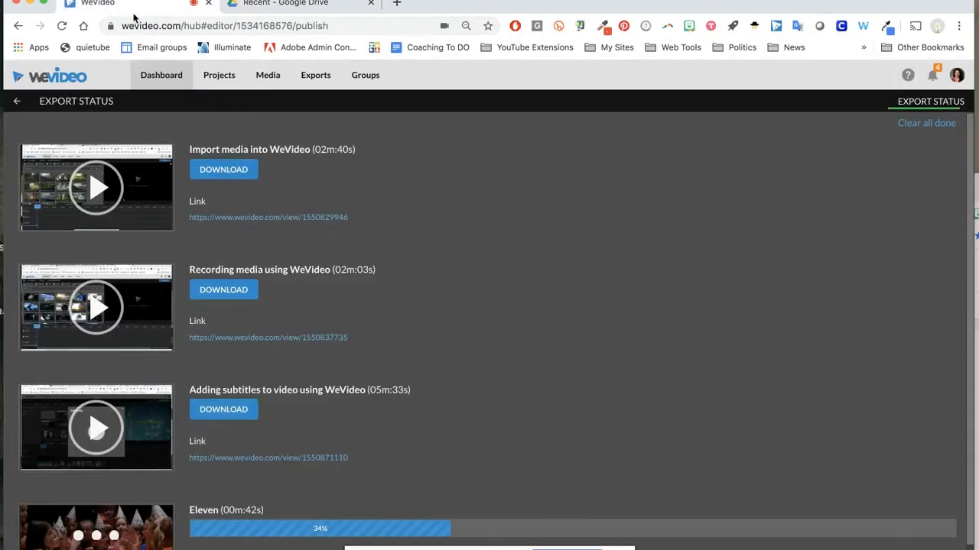
- Browse the Dashboard, Projects, Media and Exports sections, ending back on the dashboard
{"action": "left_click", "coordinate": [160, 74]}
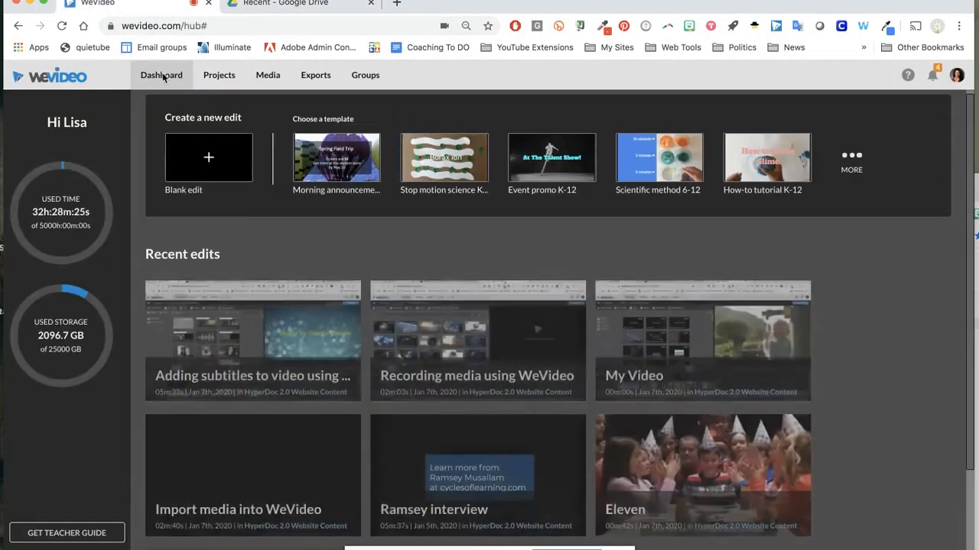
{"action": "scroll", "scroll_direction": "down", "scroll_amount": 3}
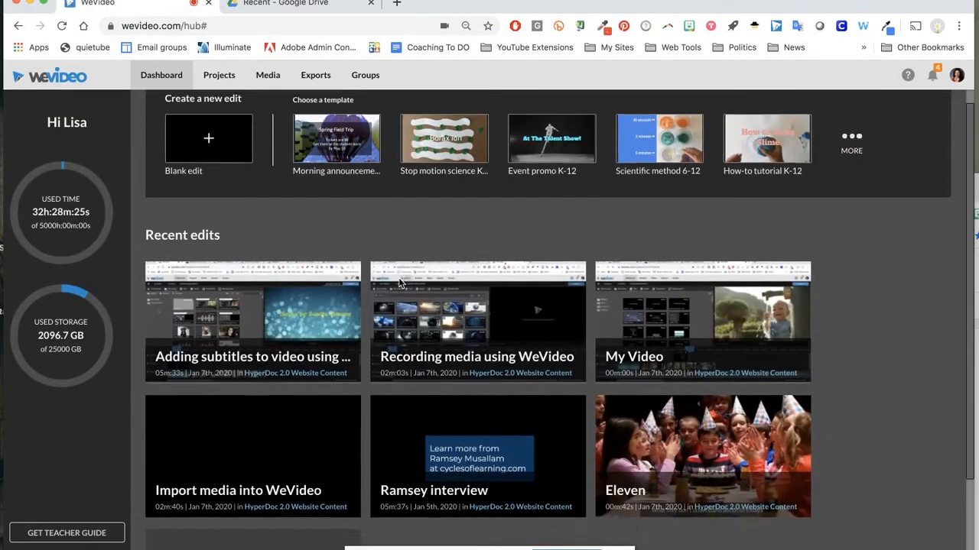
{"action": "scroll", "scroll_direction": "up", "scroll_amount": 3}
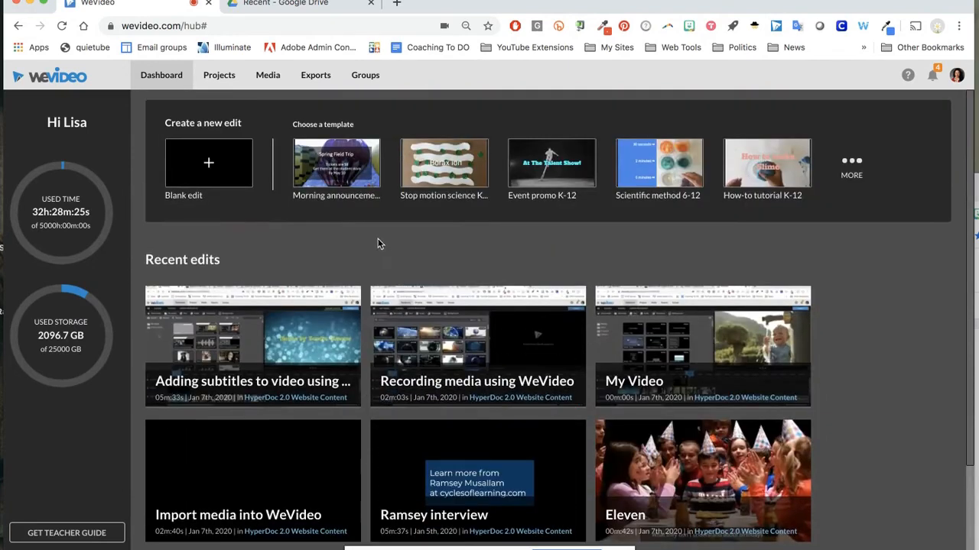
{"action": "left_click", "coordinate": [219, 75]}
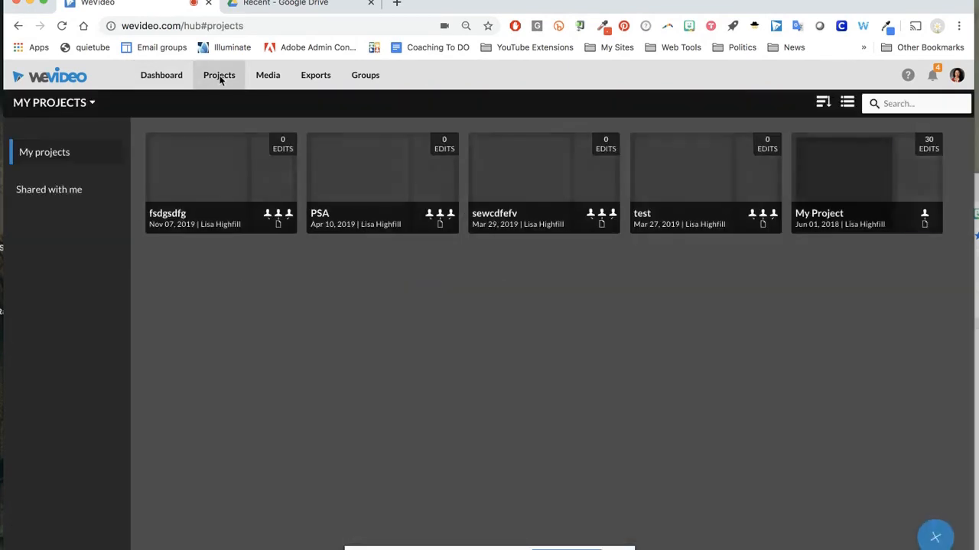
{"action": "left_click", "coordinate": [266, 75]}
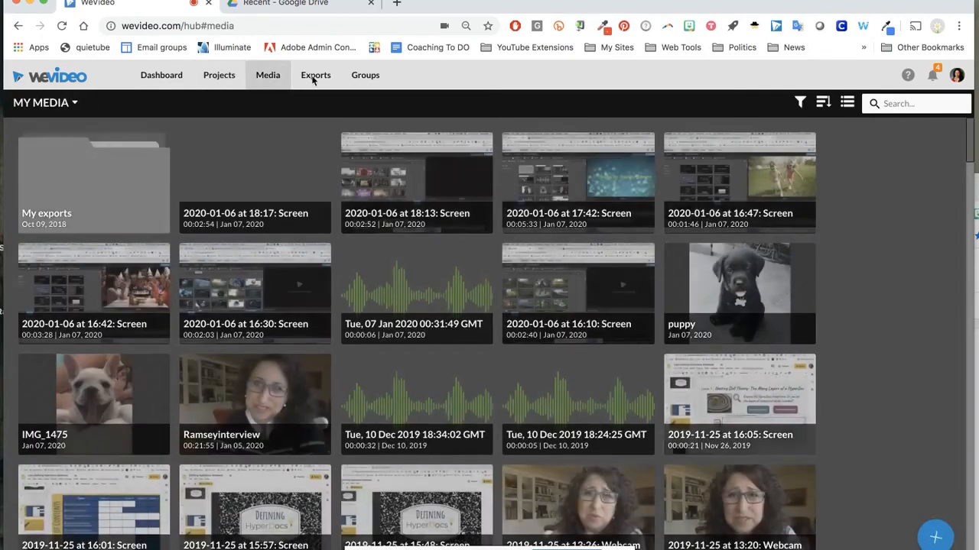
{"action": "left_click", "coordinate": [315, 74]}
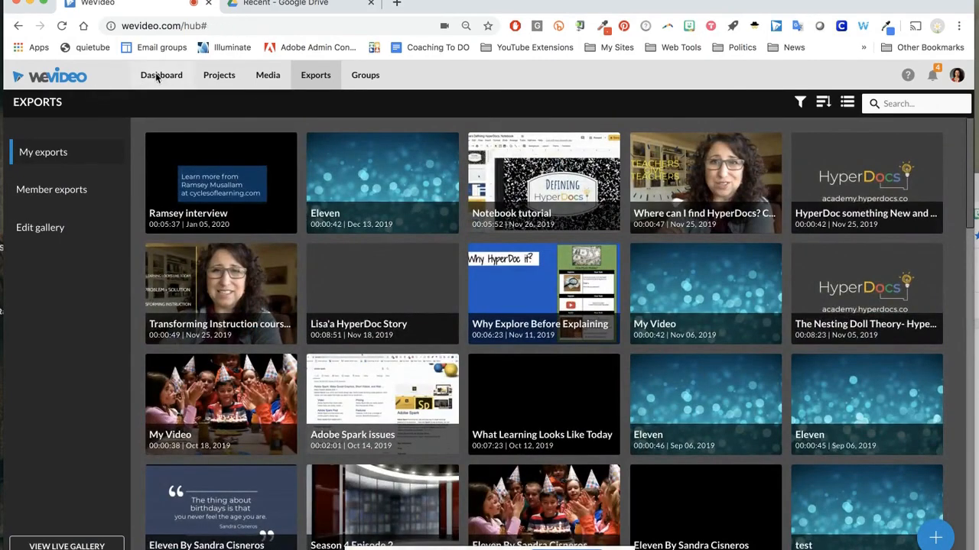
{"action": "left_click", "coordinate": [161, 75]}
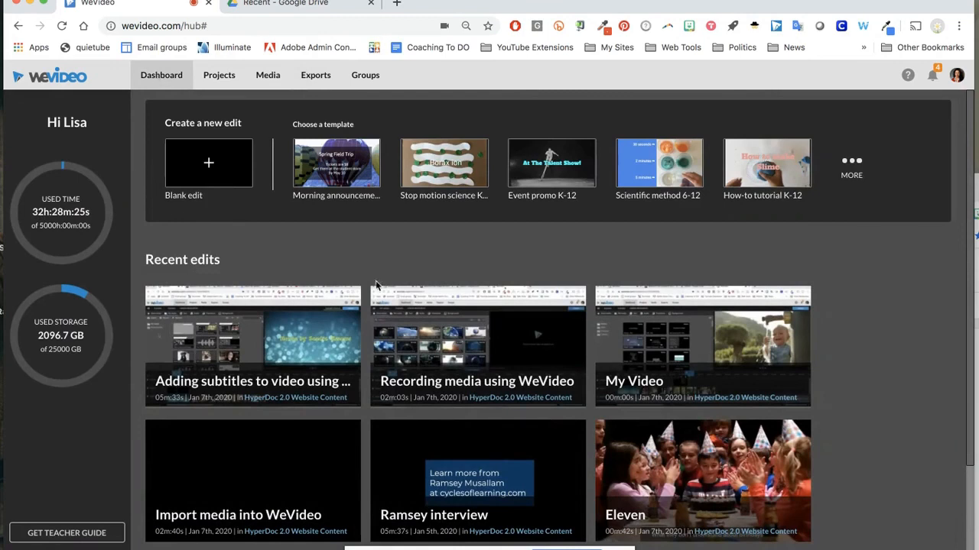
{"action": "mouse_move", "coordinate": [496, 73]}
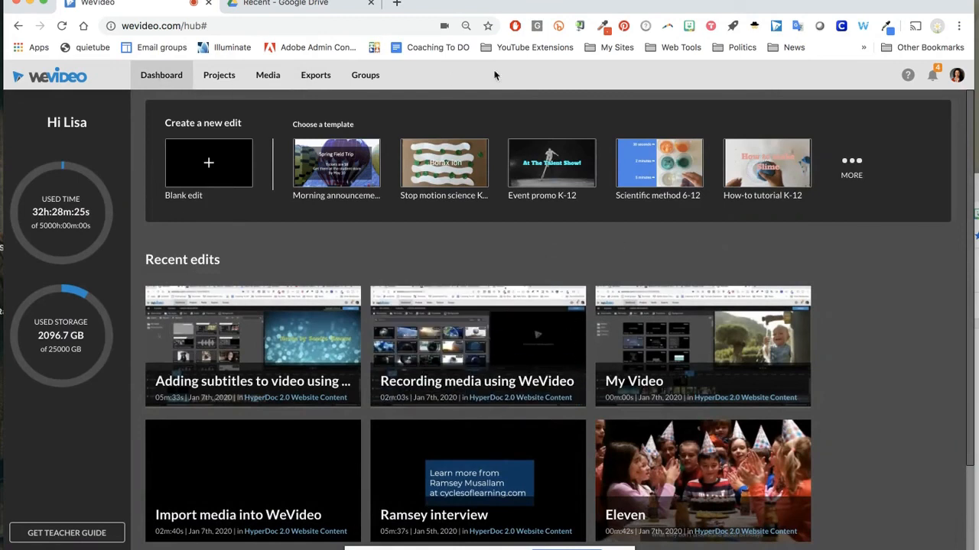